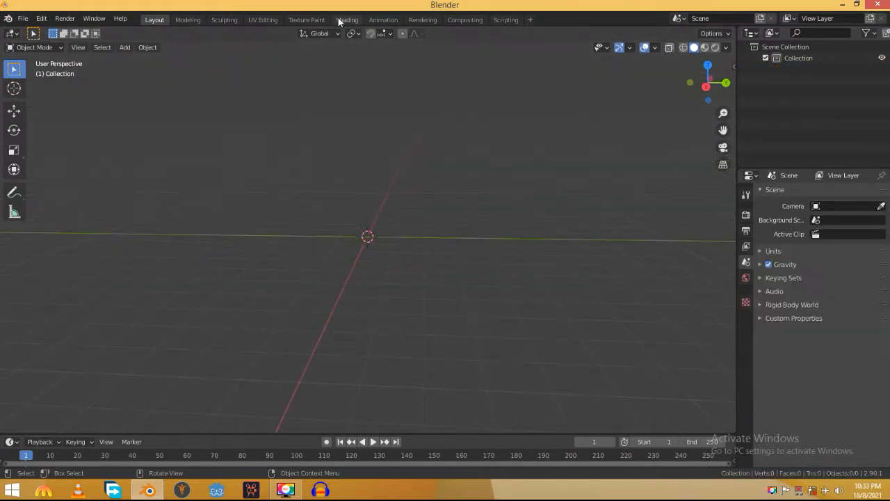
# - In the Shading workspace with rendered preview, add a Noise Texture node to the world shader
pyautogui.click(347, 19)
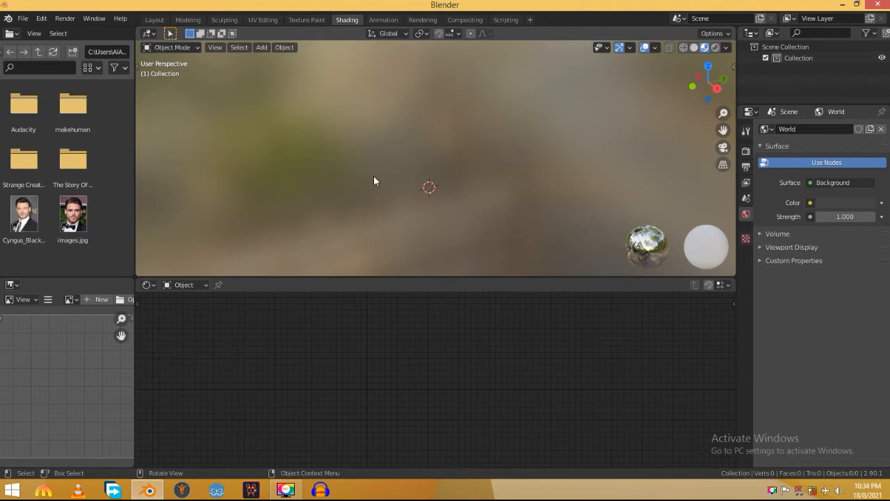
pyautogui.press('z')
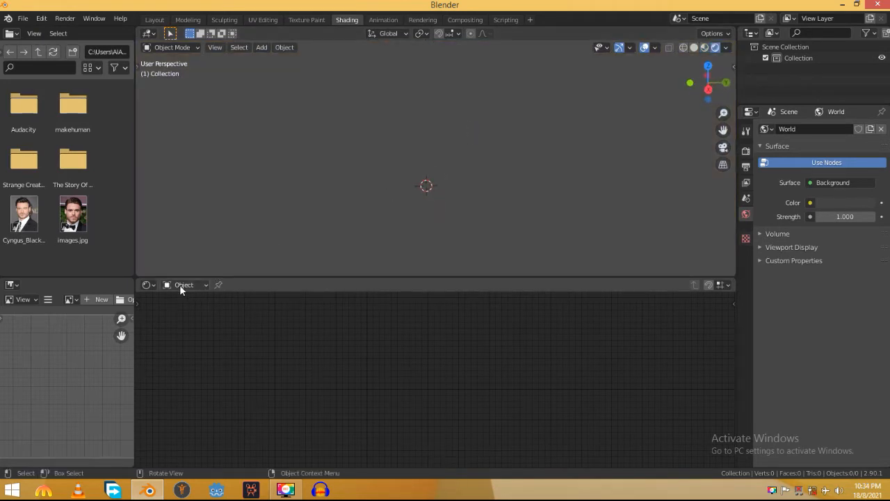
pyautogui.press('shift+a')
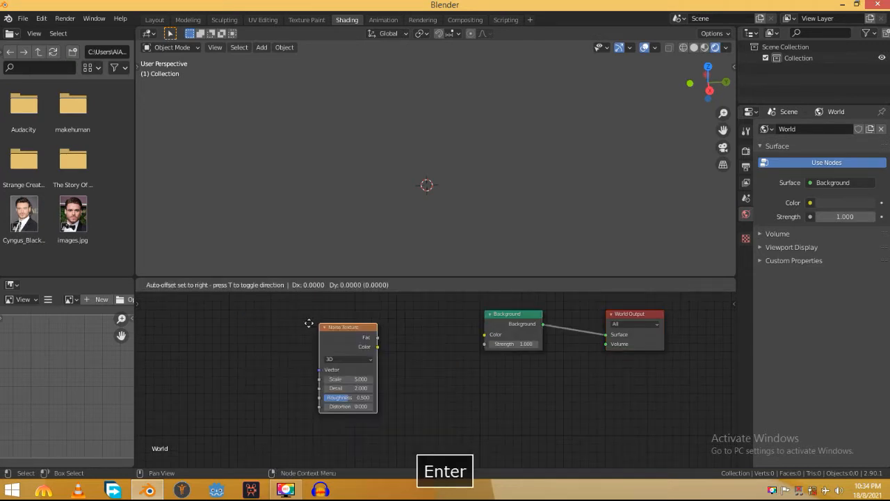
pyautogui.press('Enter')
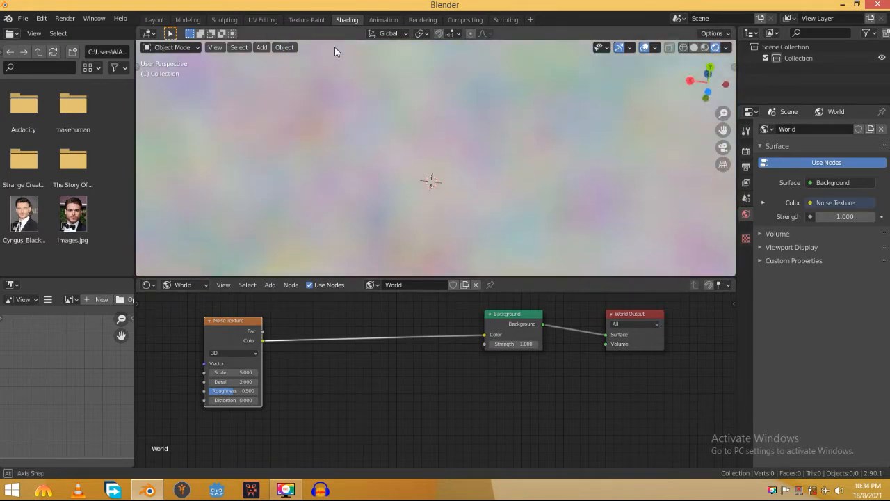
# - Select the Noise Texture's Scale field to enter a new value
pyautogui.click(233, 372)
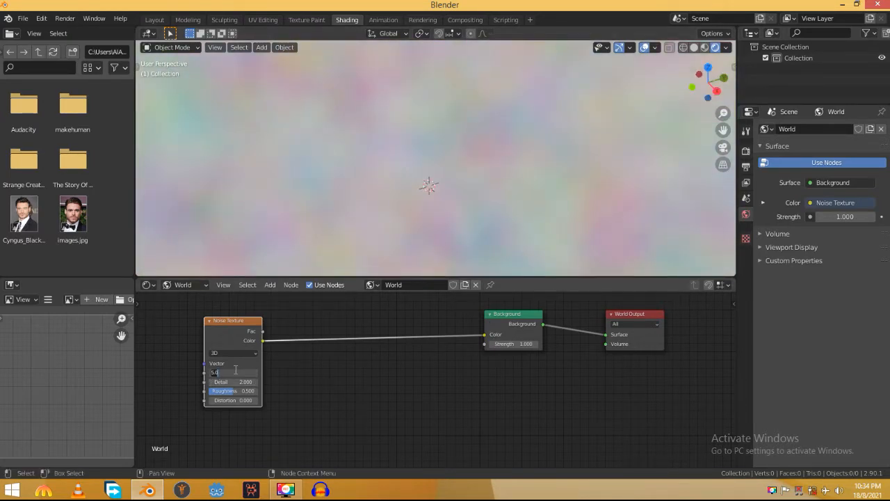